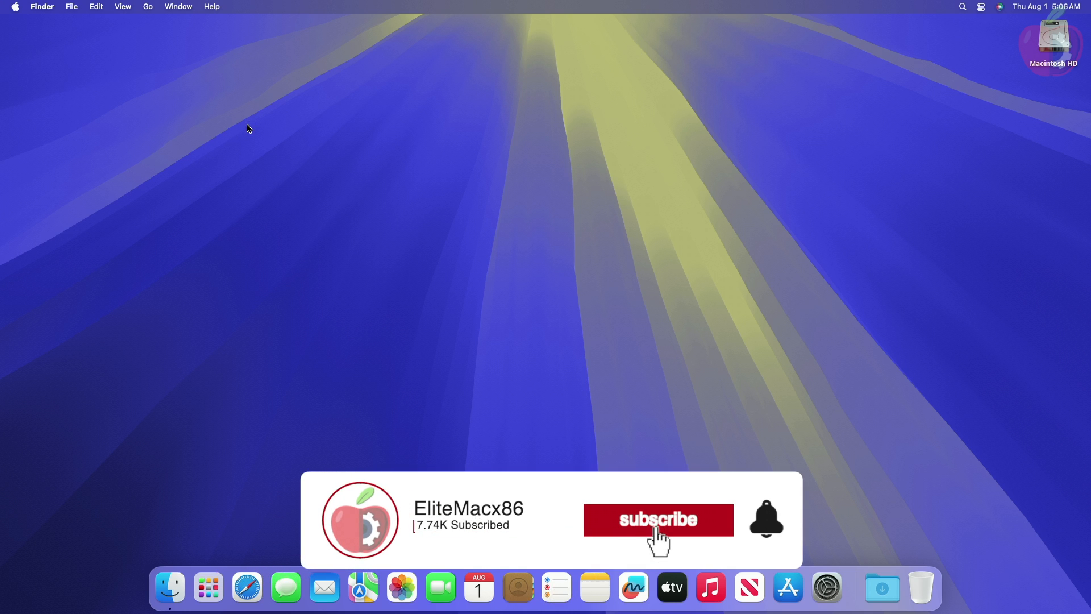
Step: Start OCAuxiliaryTools from the Finder desktop
click(657, 518)
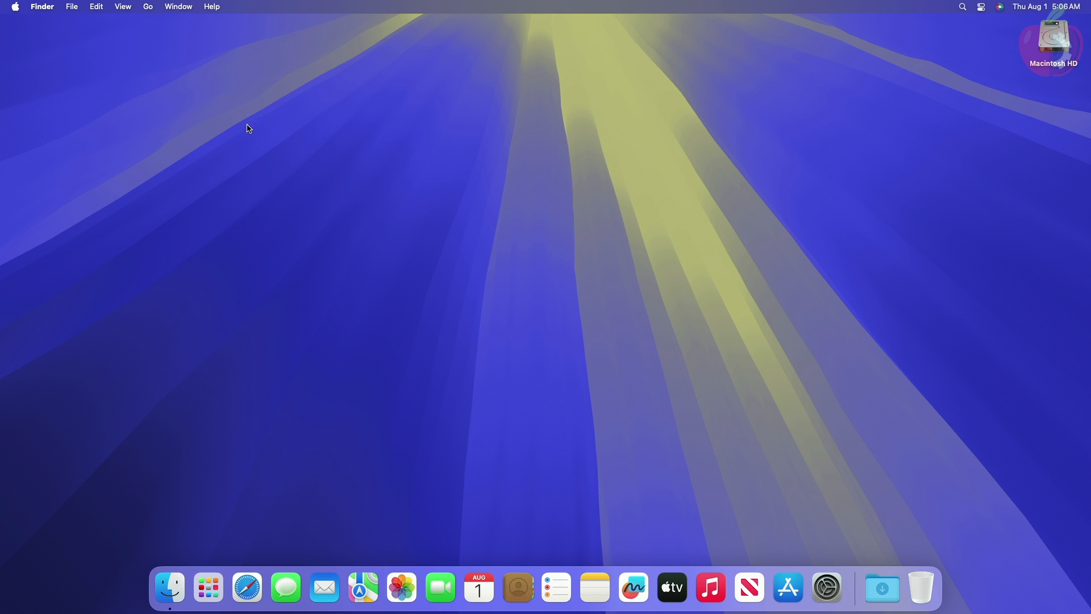
click(207, 587)
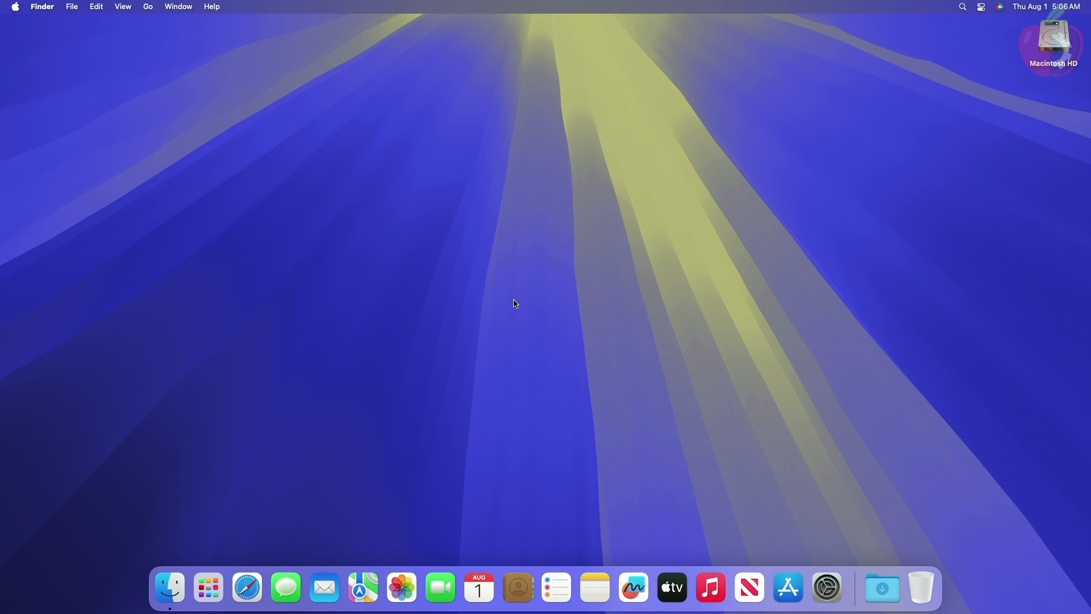
mouse_move(220, 533)
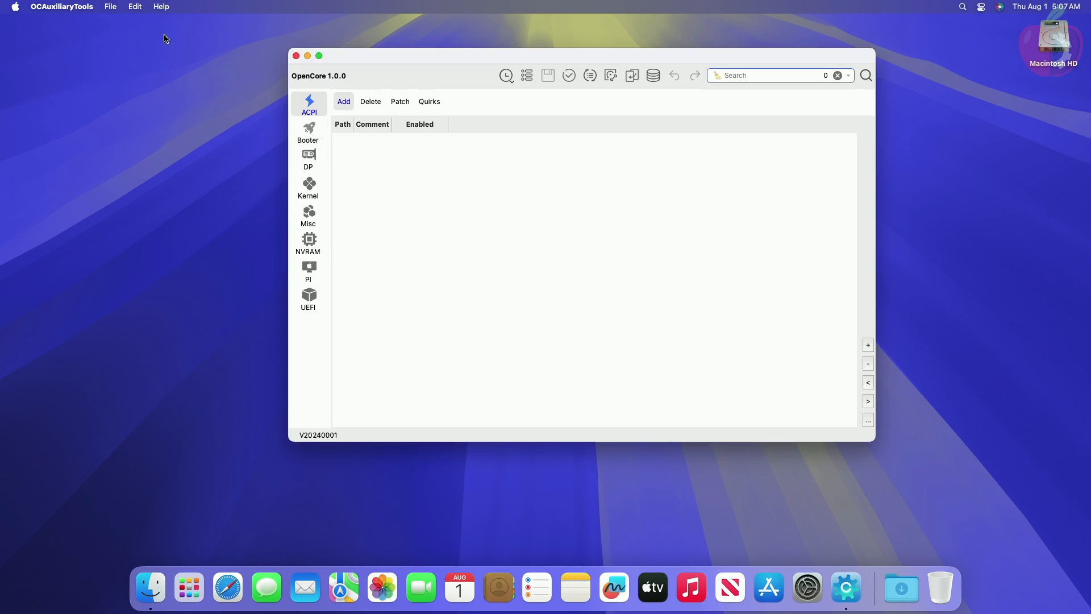
Step: Mount the disk0s1 EFI system partition via Mount ESP
click(135, 6)
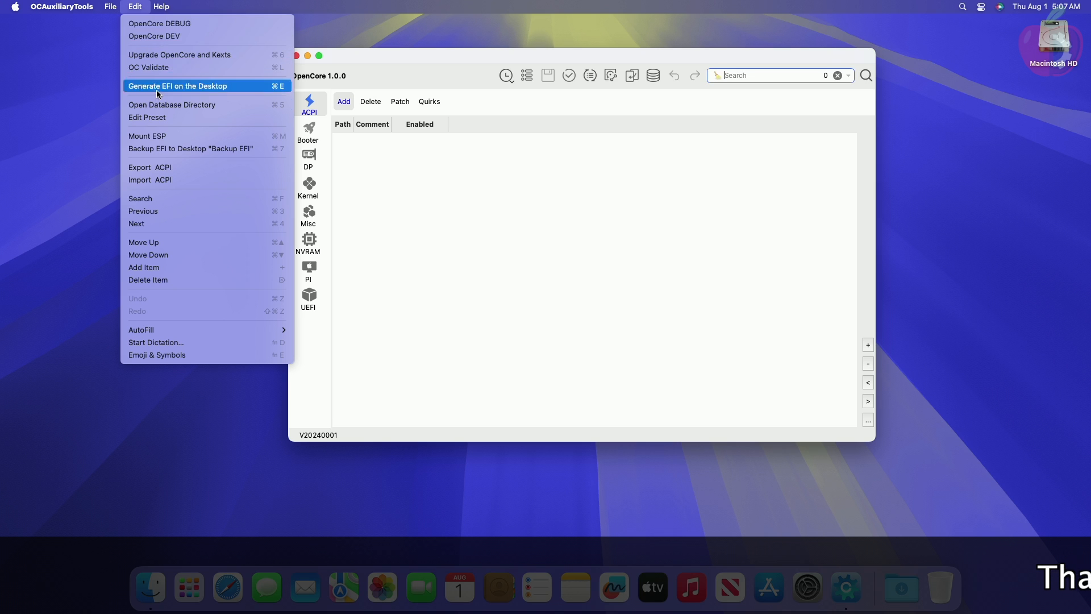
click(147, 136)
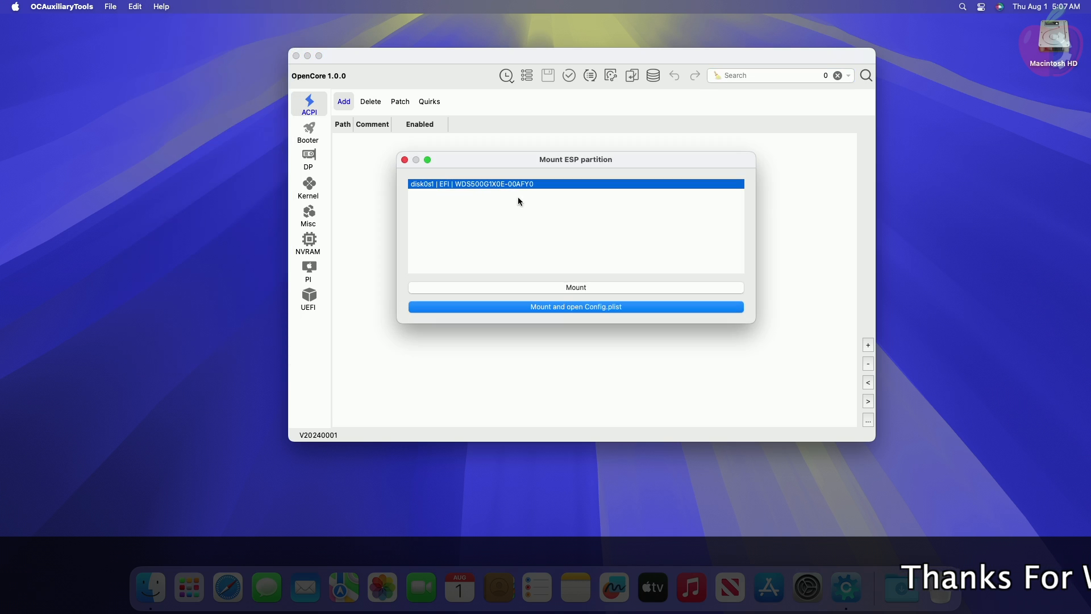
click(574, 286)
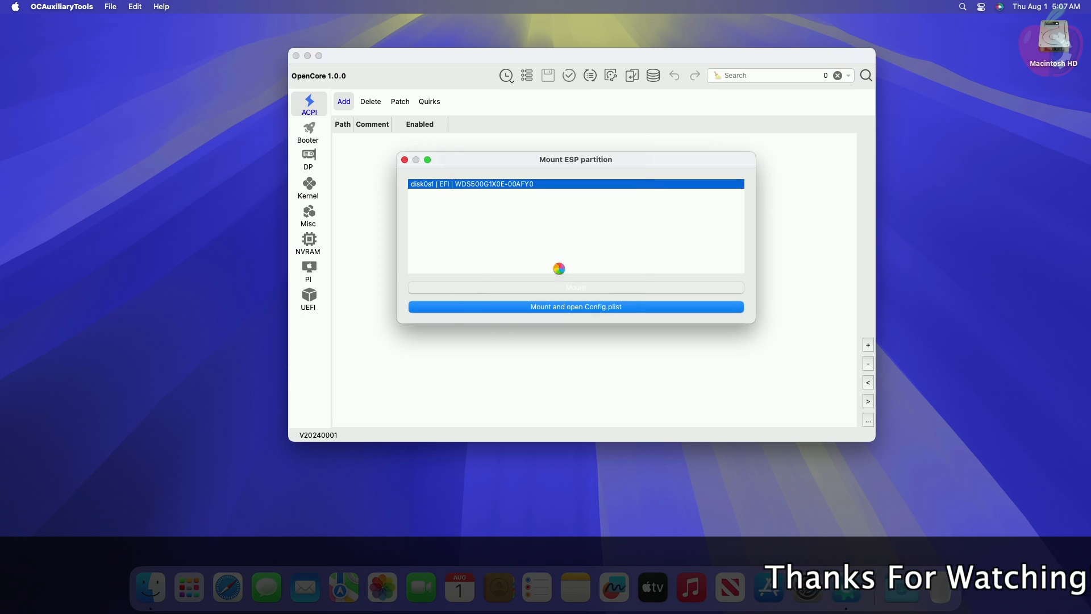
click(574, 306)
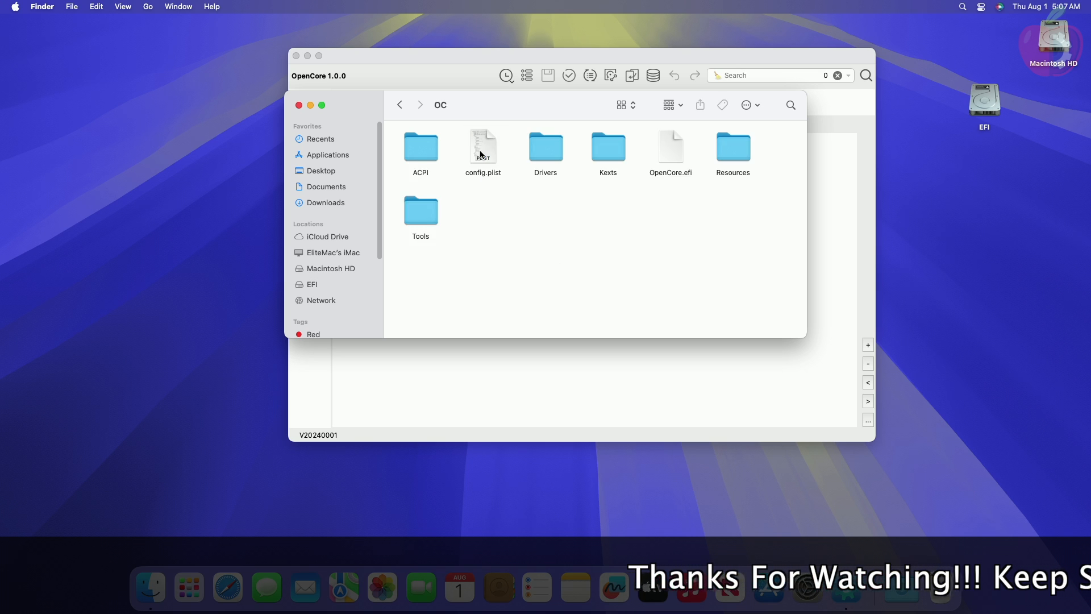
Step: Browse the OC Tools folder, then open config.plist in OCAuxiliaryTools
double_click(420, 216)
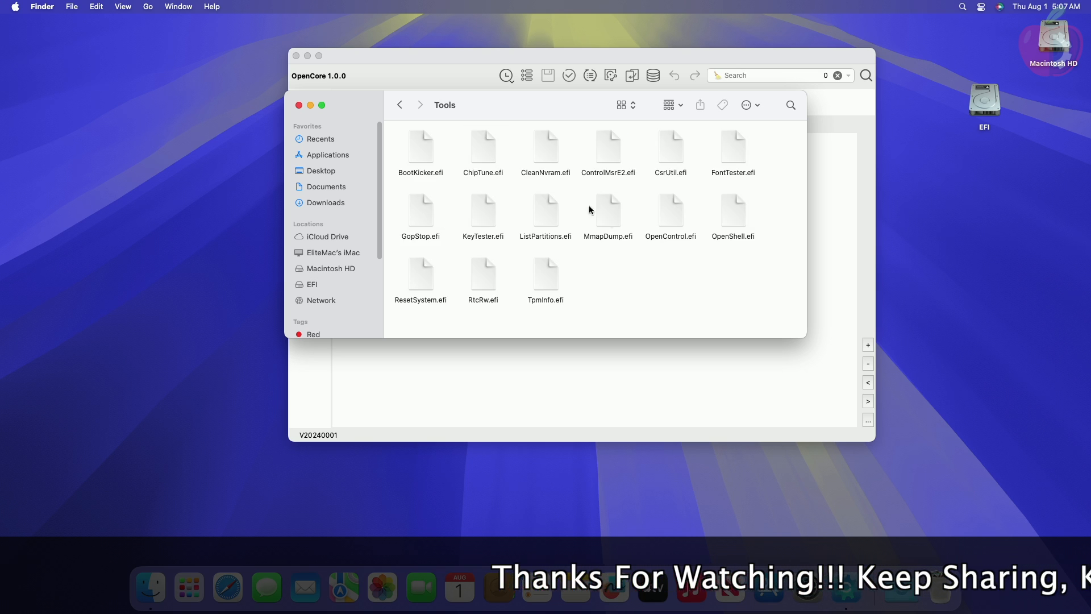
mouse_move(628, 272)
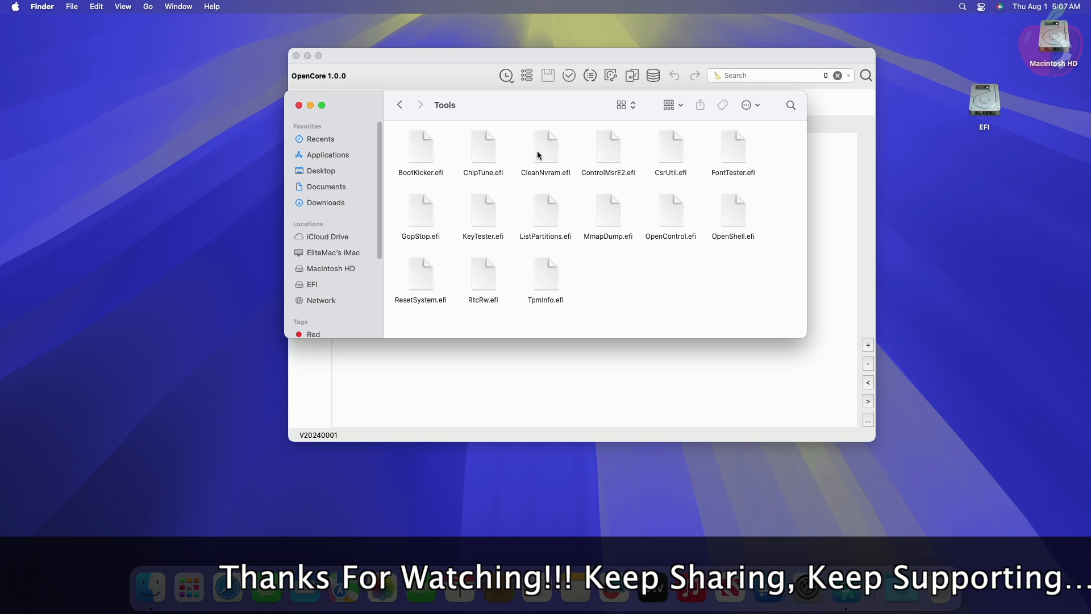
click(545, 147)
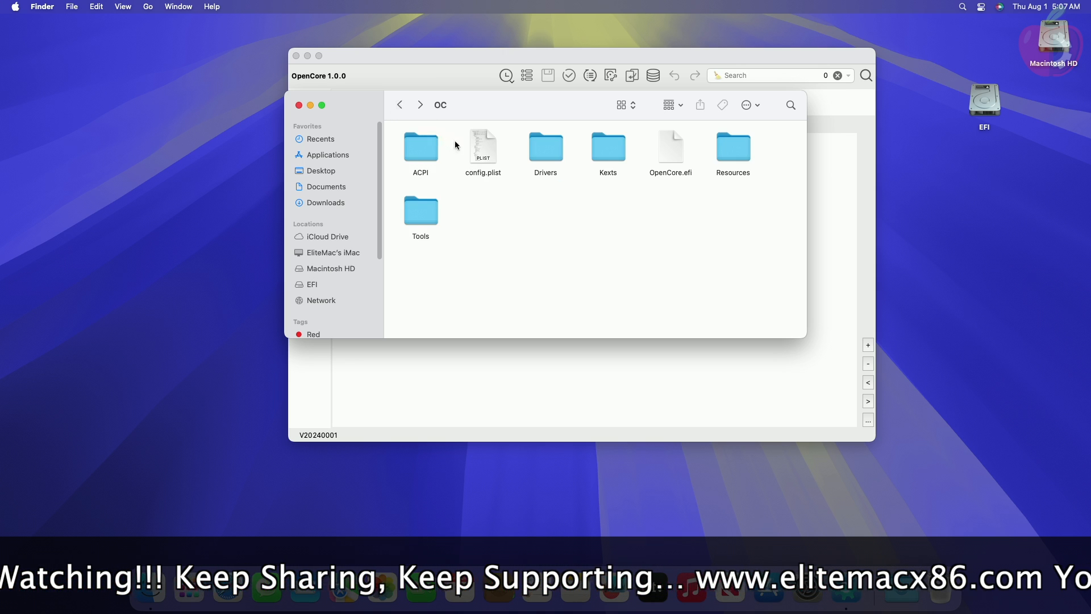
double_click(482, 147)
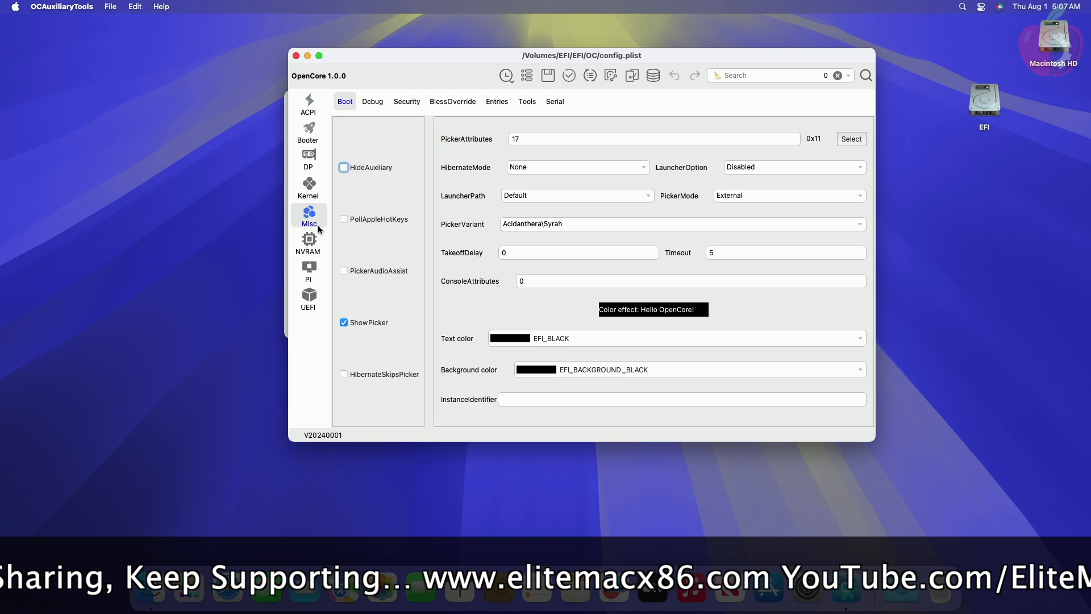
Step: Add CleanNvram.efi from EFI/OC/Tools as a new Misc Tools entry
click(527, 101)
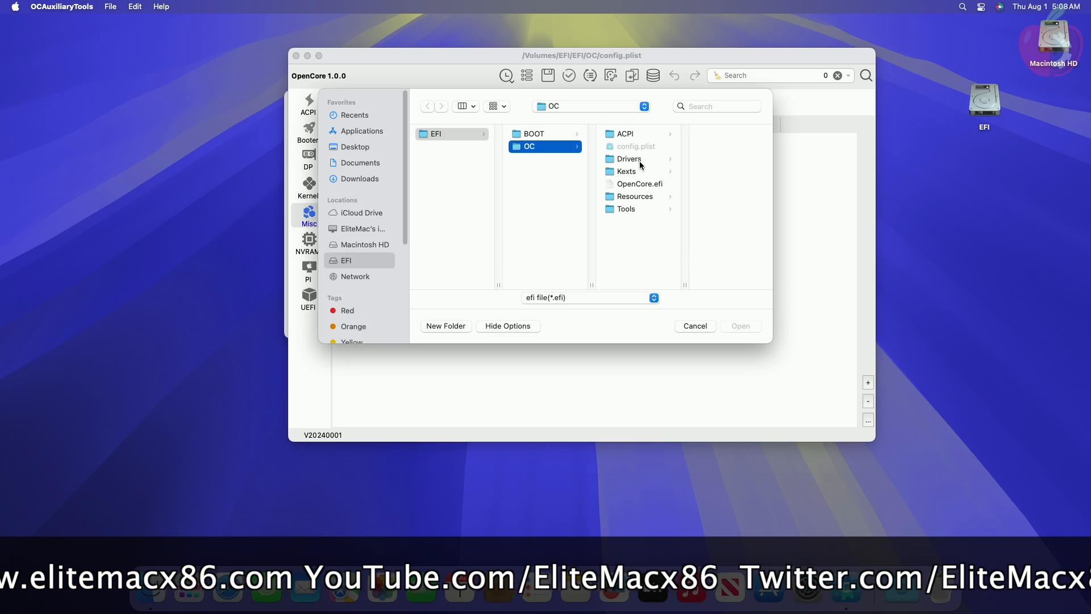
click(626, 209)
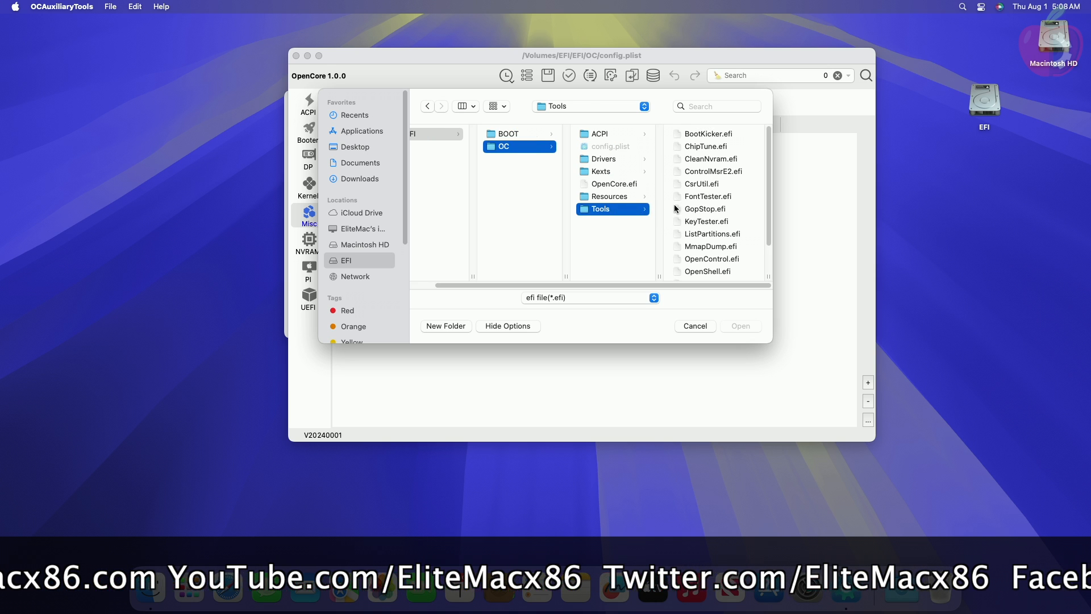
click(708, 159)
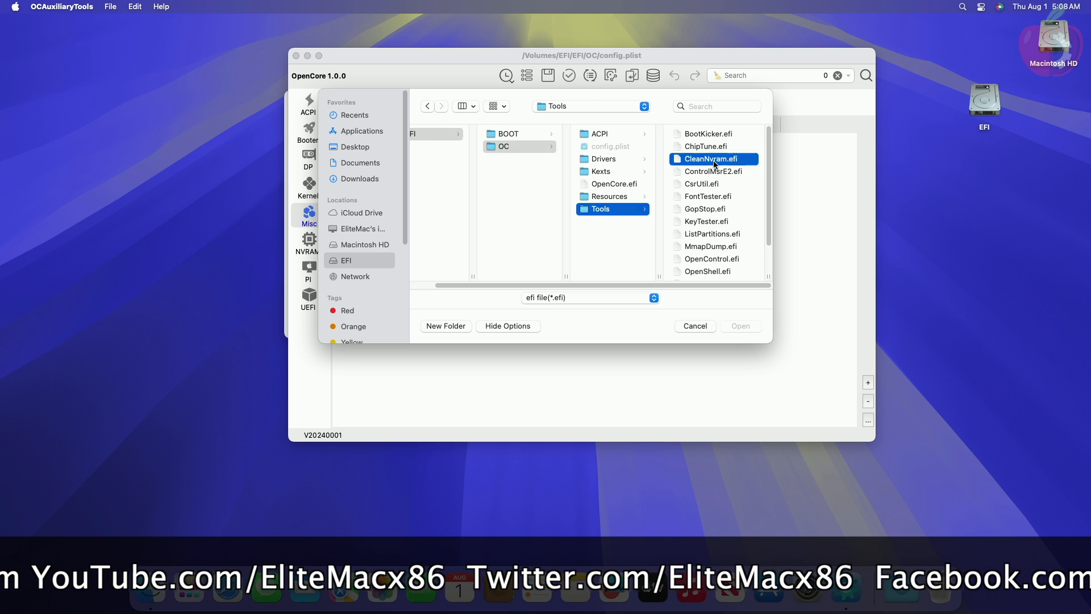
click(740, 326)
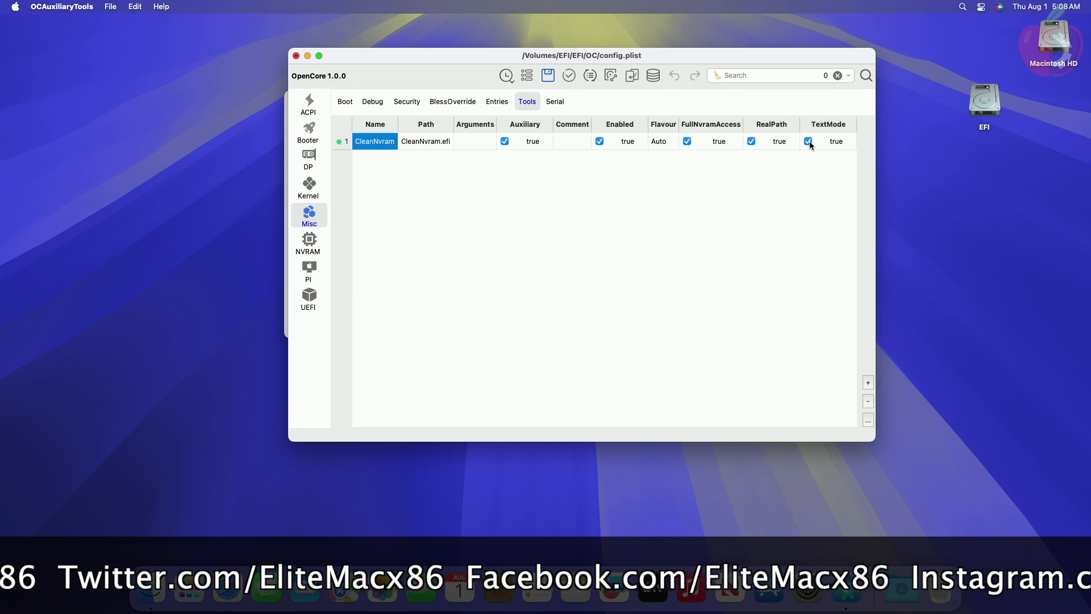
Step: Turn off TextMode and Auxiliary for CleanNvram, checking the Boot settings
click(807, 142)
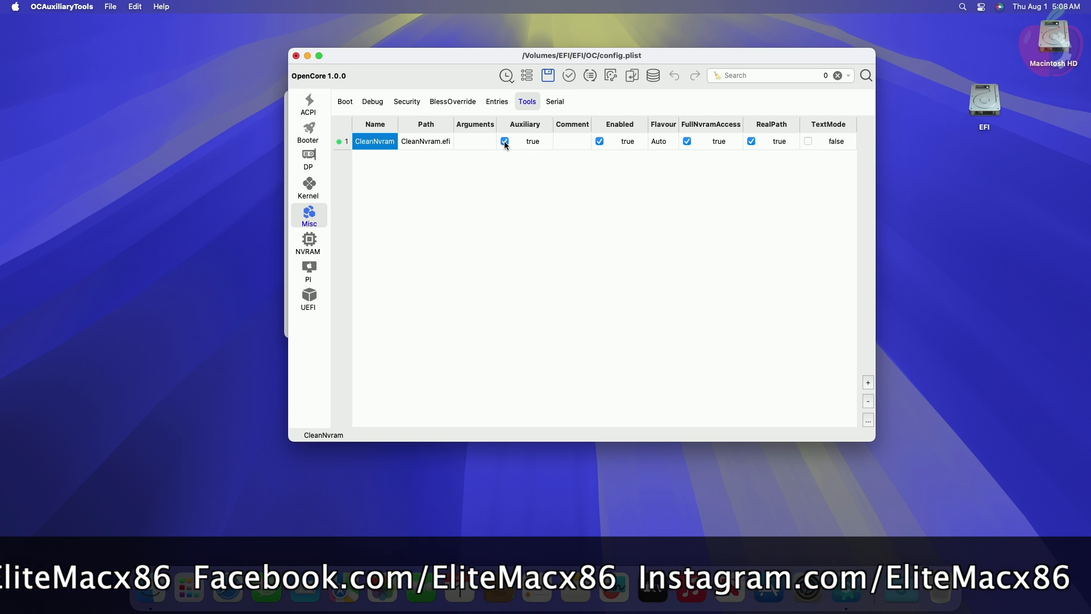
click(504, 141)
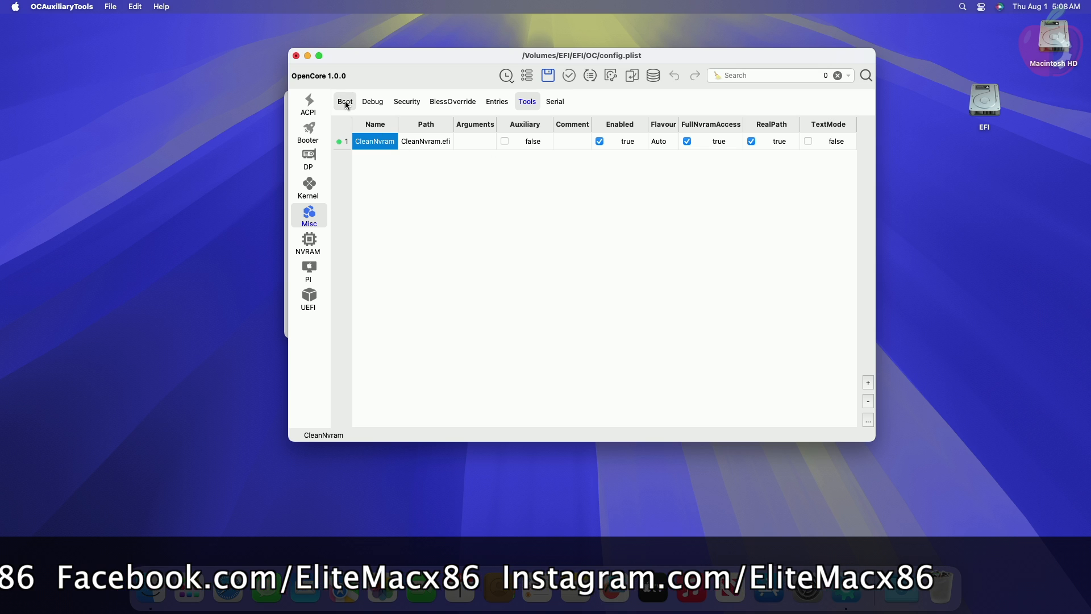
click(344, 102)
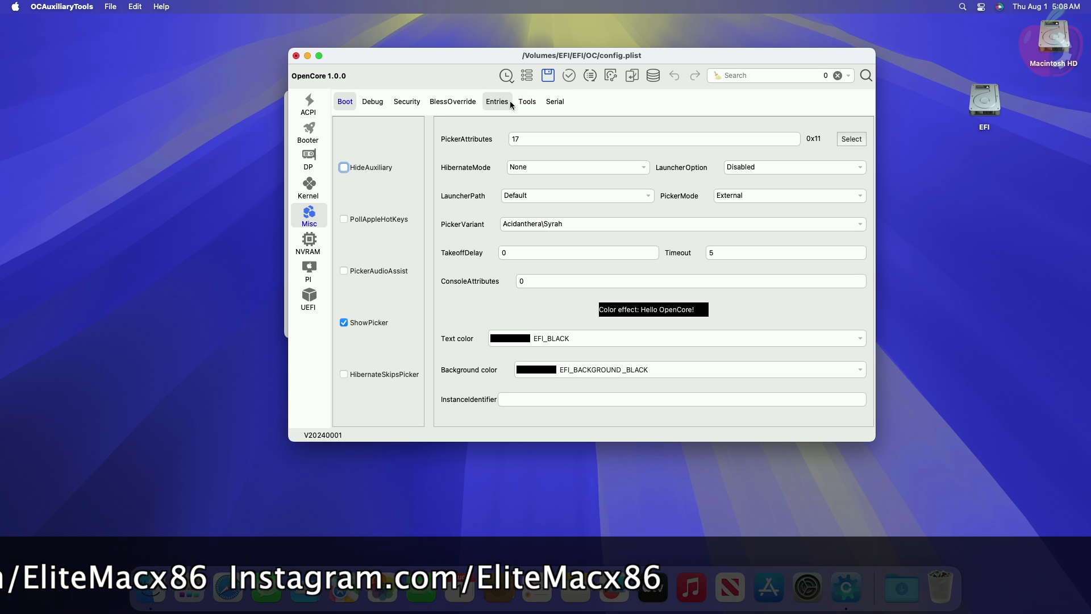
click(527, 101)
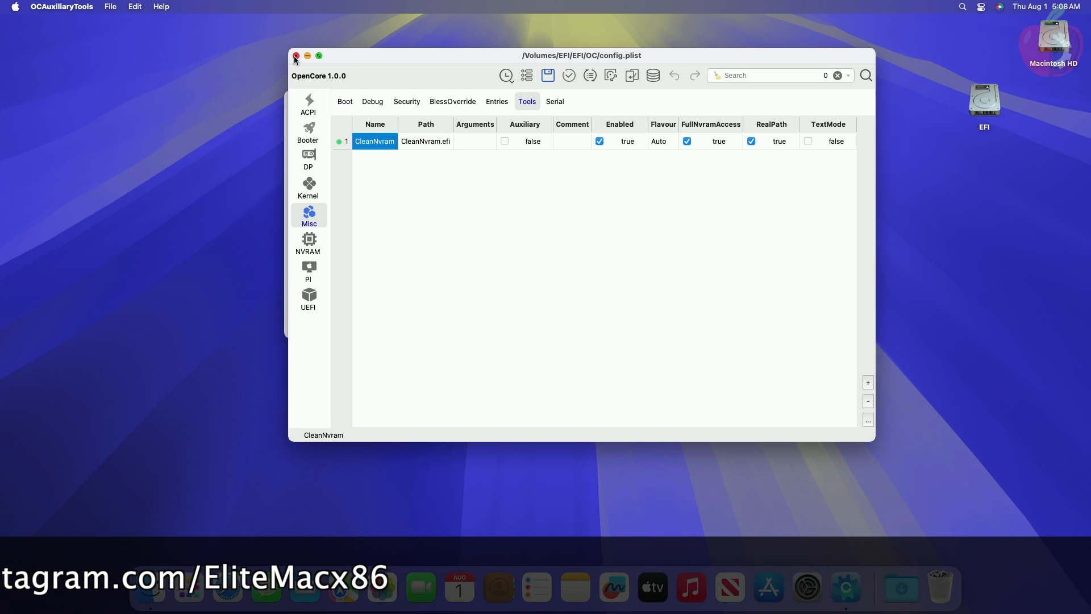
Step: Close the editor and save the modified config.plist
click(295, 56)
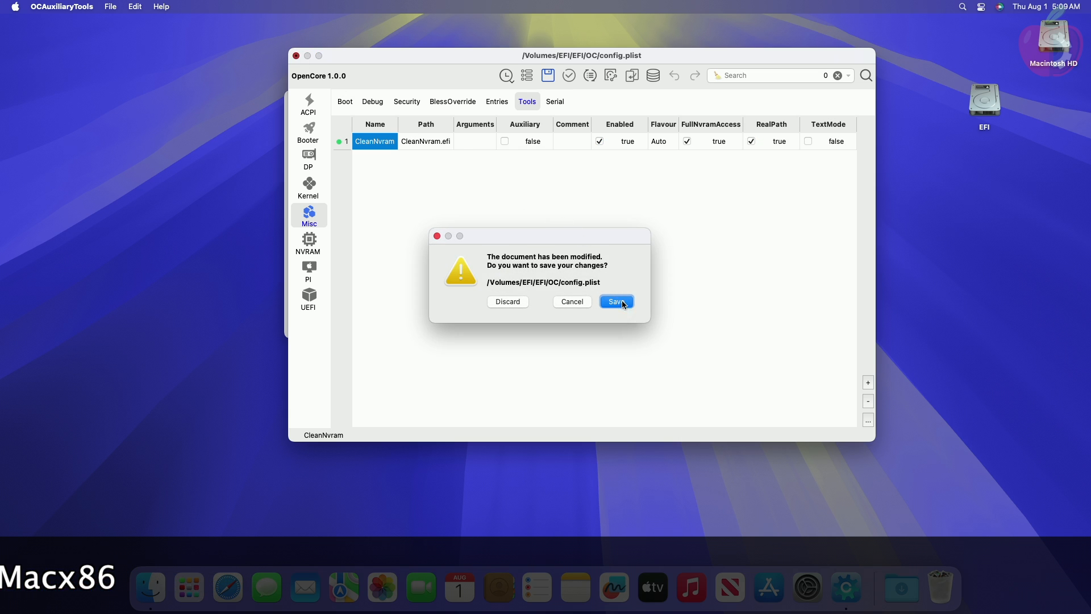
click(615, 301)
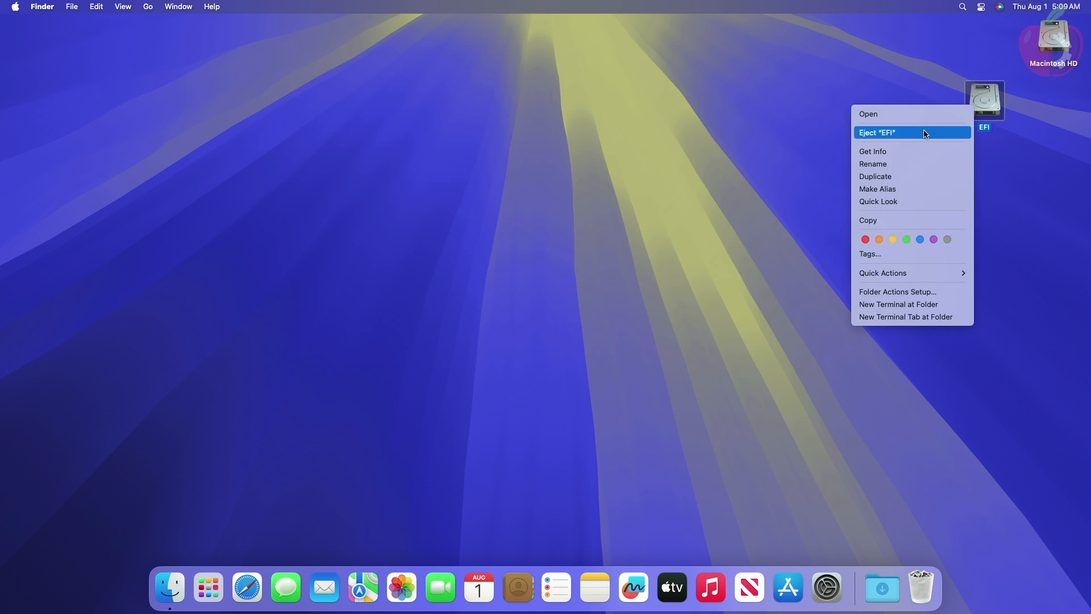
Step: Eject the EFI volume from the desktop
click(879, 132)
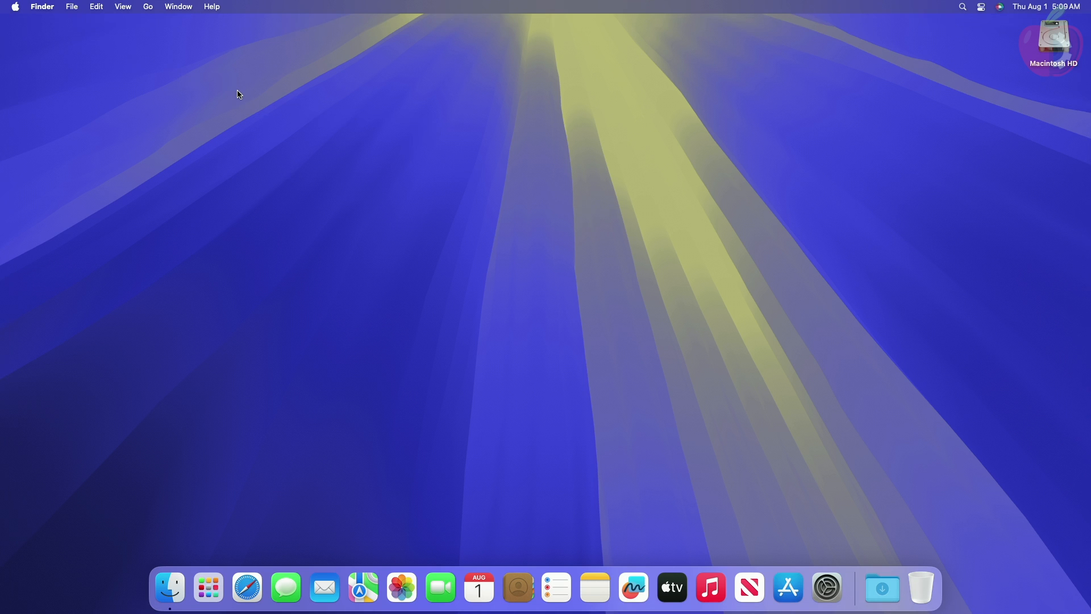
mouse_move(319, 165)
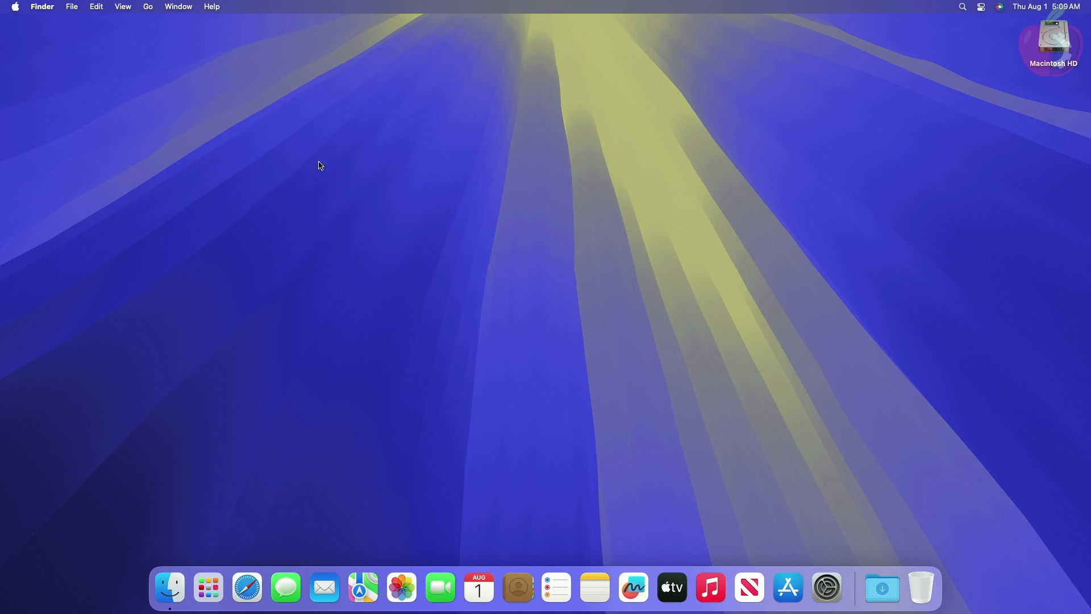